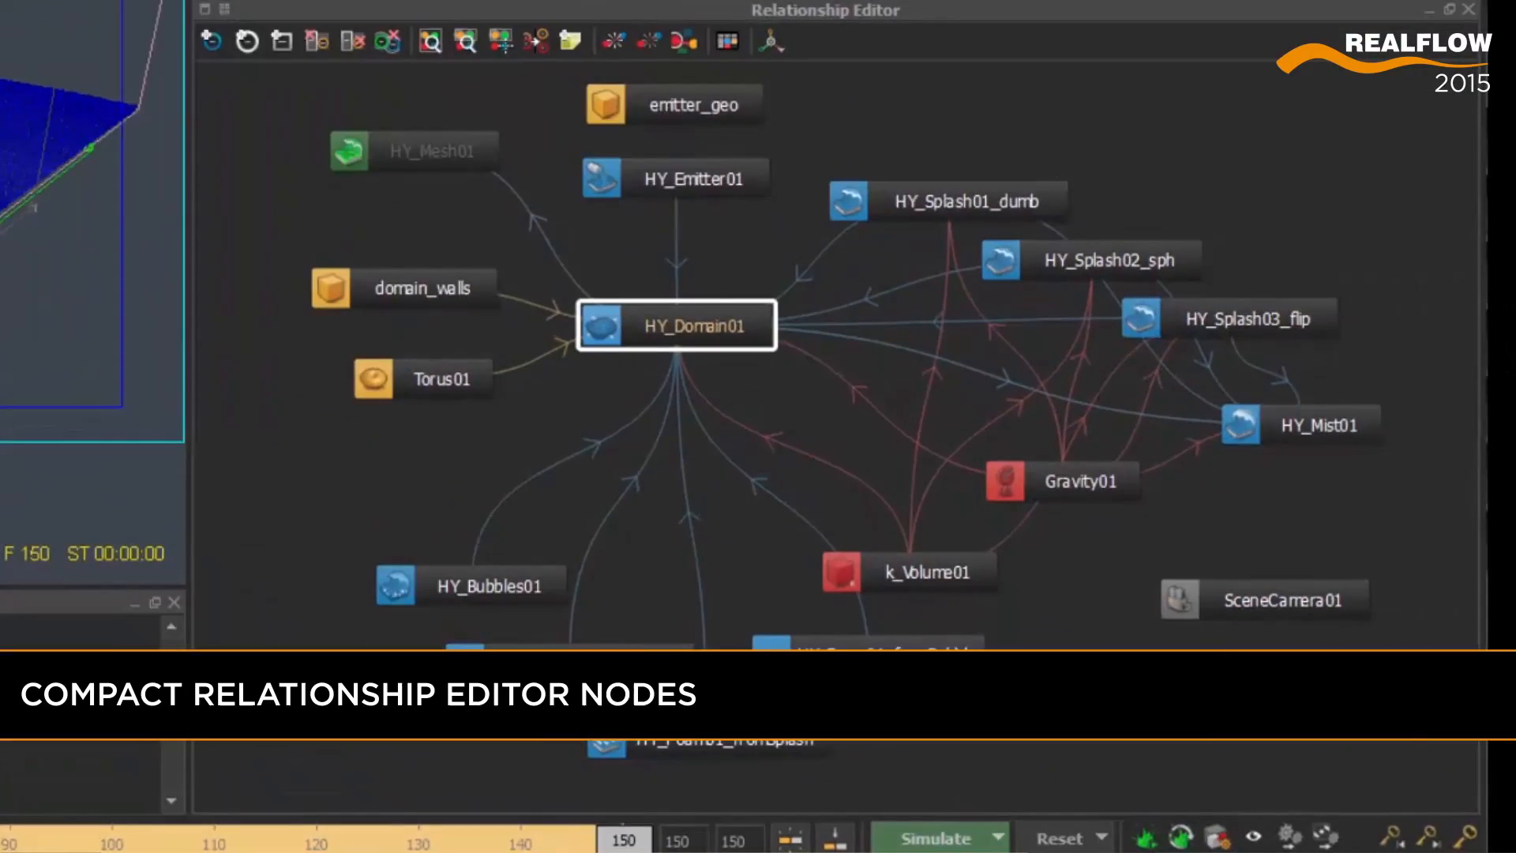
{"action": "mouse_move", "coordinate": [962, 146]}
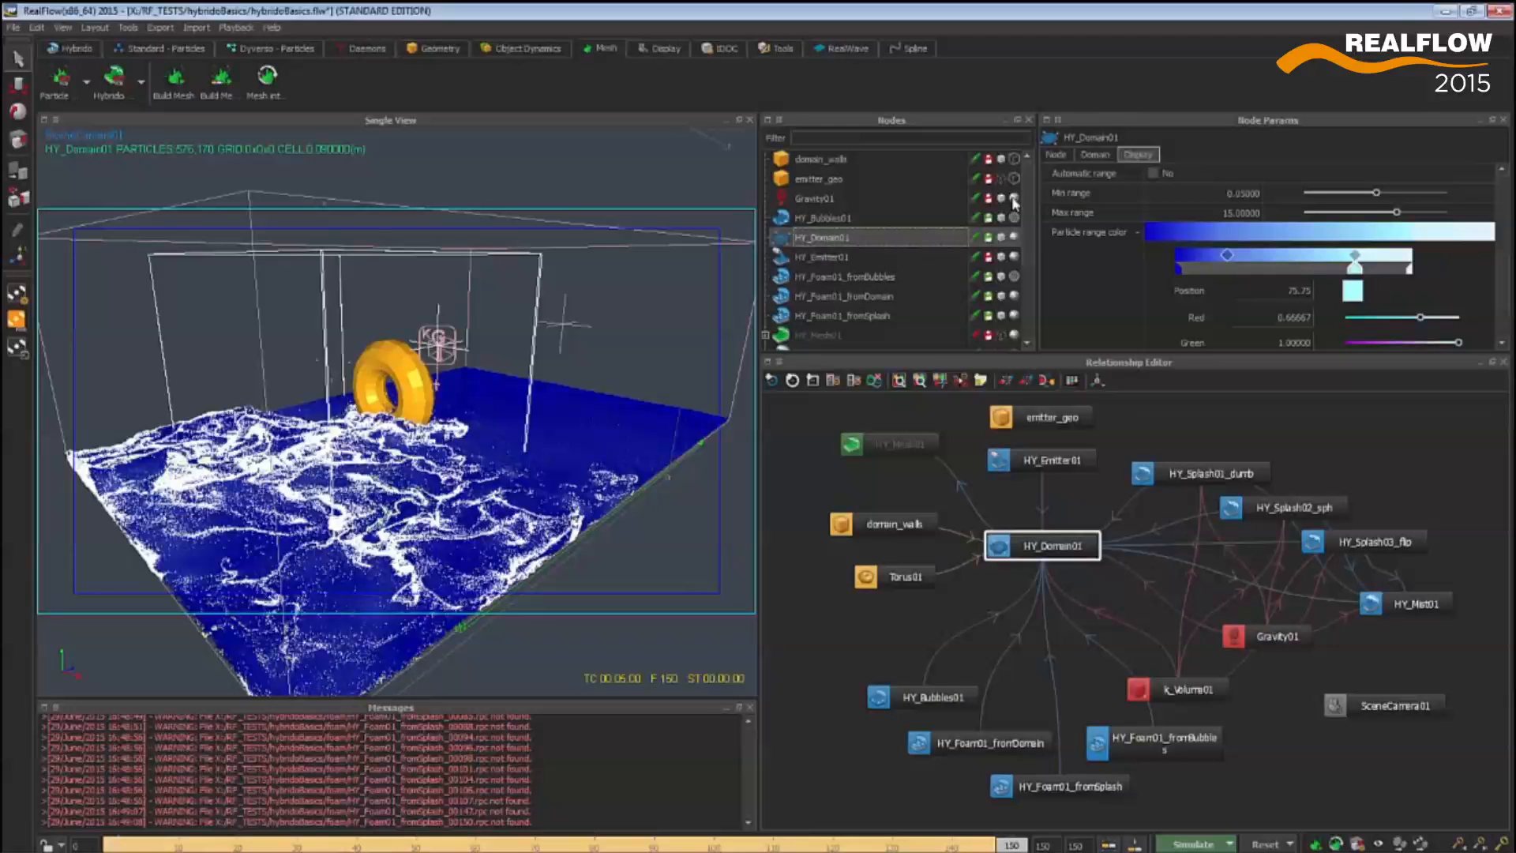
Scroll the Node Params panel to reveal Gravity01's falloff shape curve.
{"action": "scroll", "scroll_direction": "down", "scroll_amount": 3}
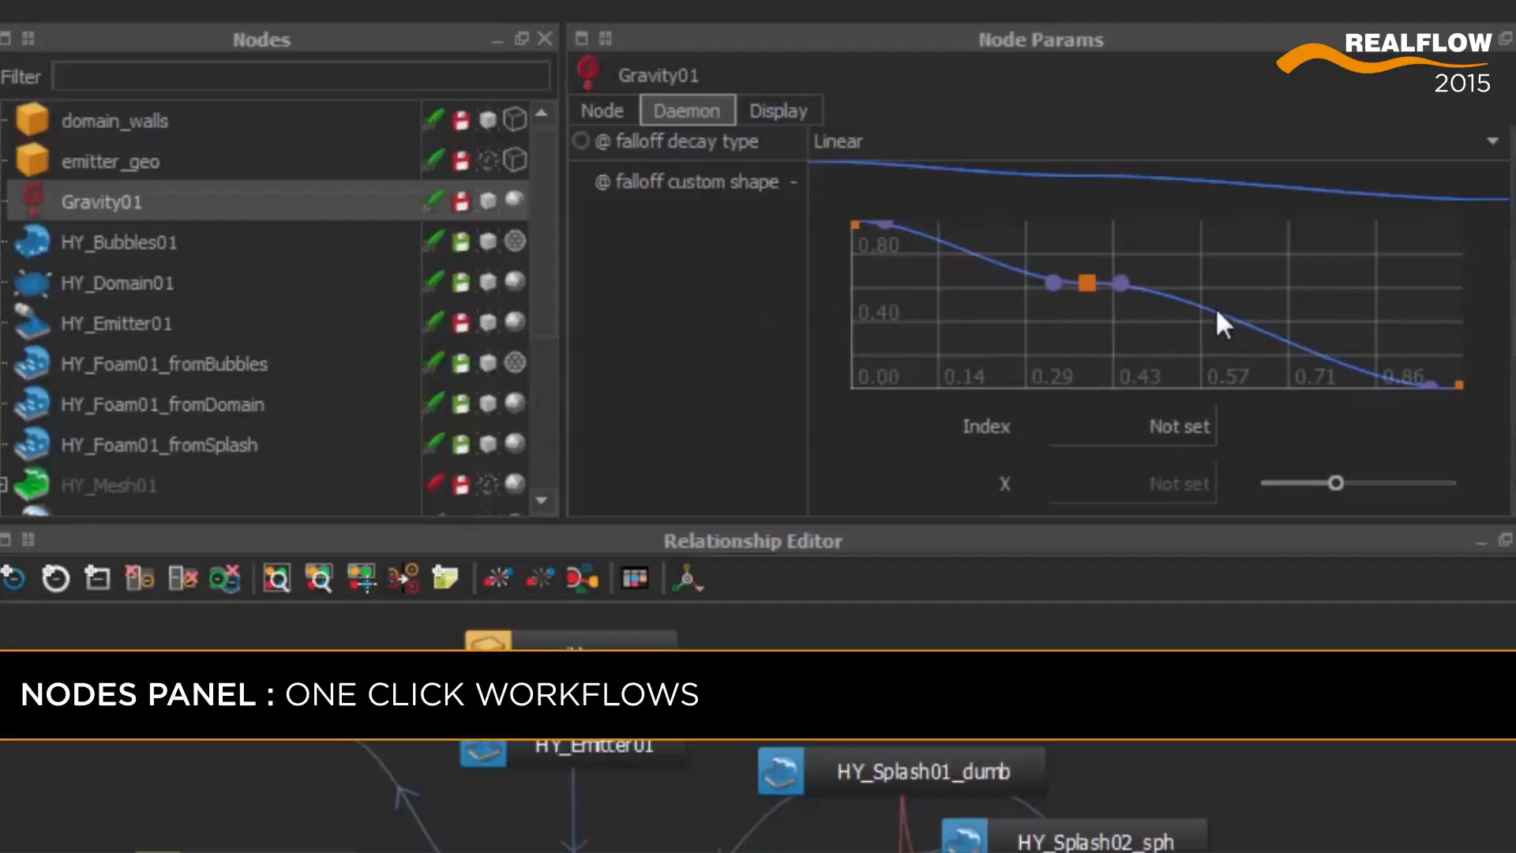
Drive HY_Bubbles01's Emission rate with the expression =sin(t).
{"action": "left_click", "coordinate": [118, 242]}
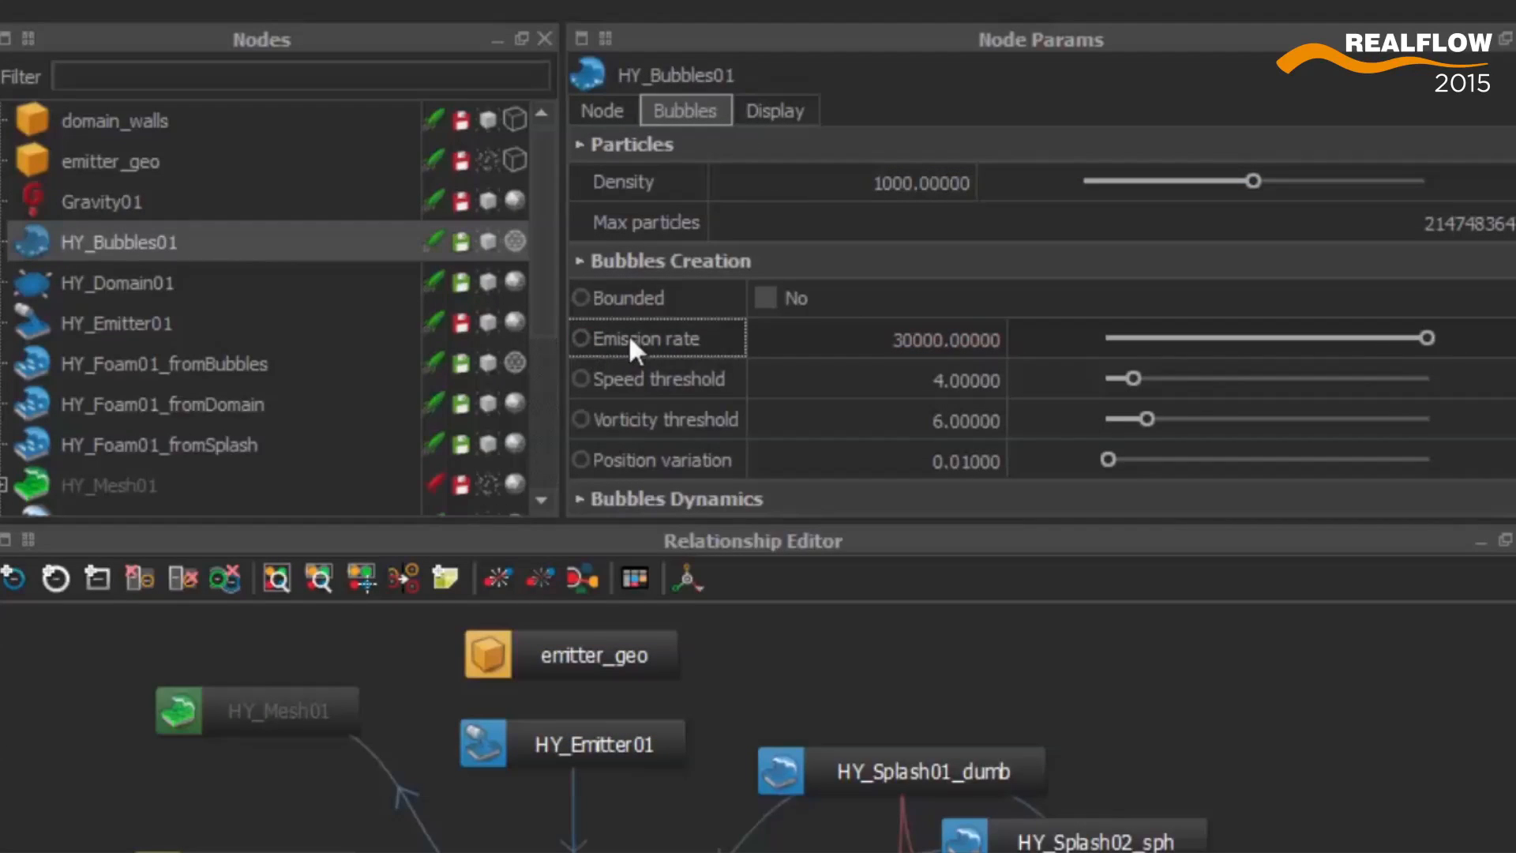
{"action": "right_click", "coordinate": [638, 339]}
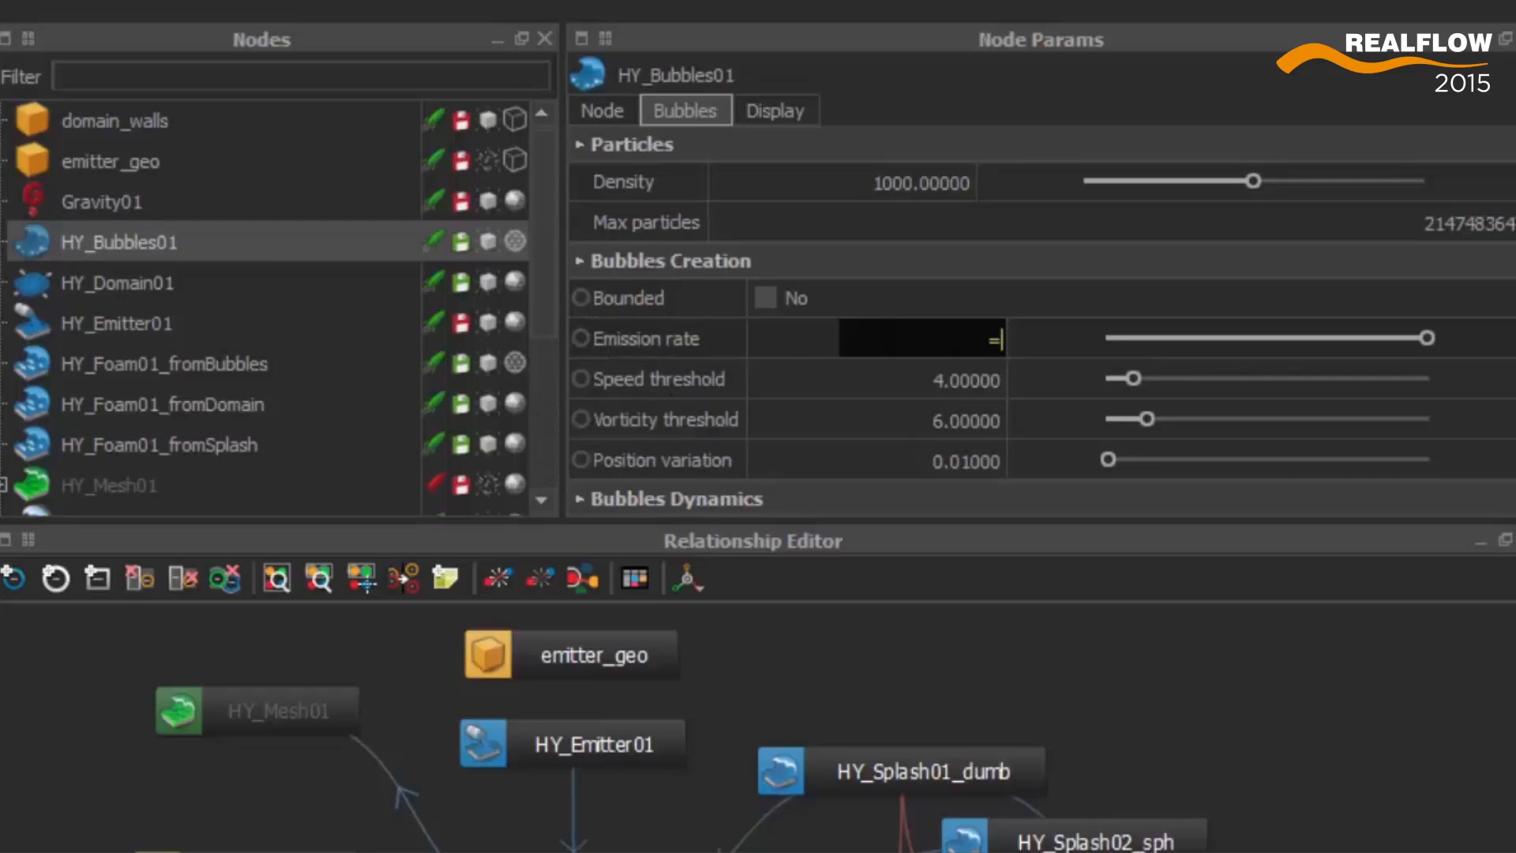
{"action": "type", "text": "-0.95892"}
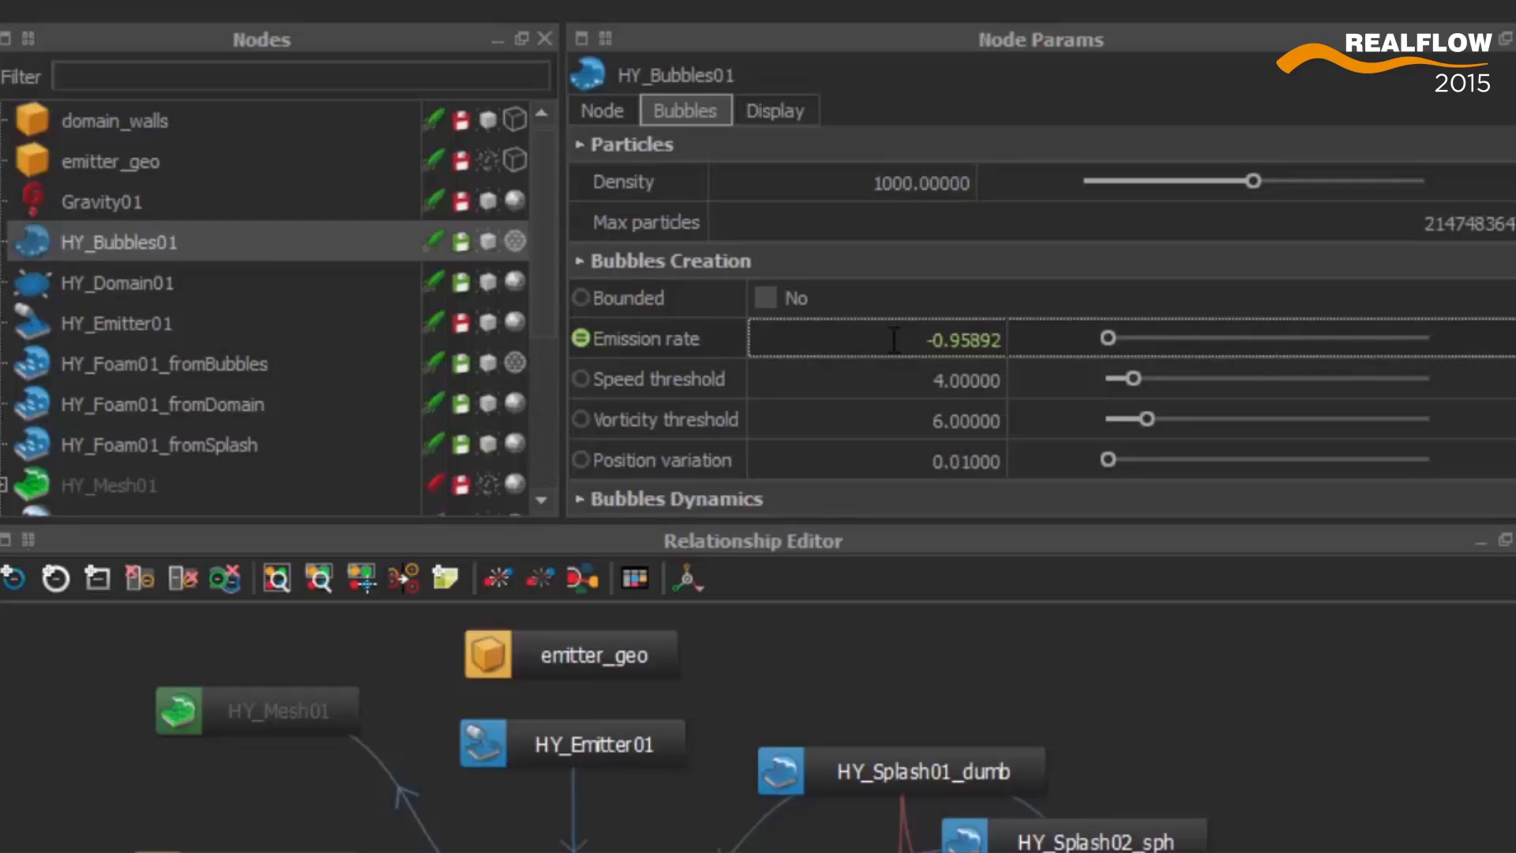
{"action": "type", "text": "=sin(t)"}
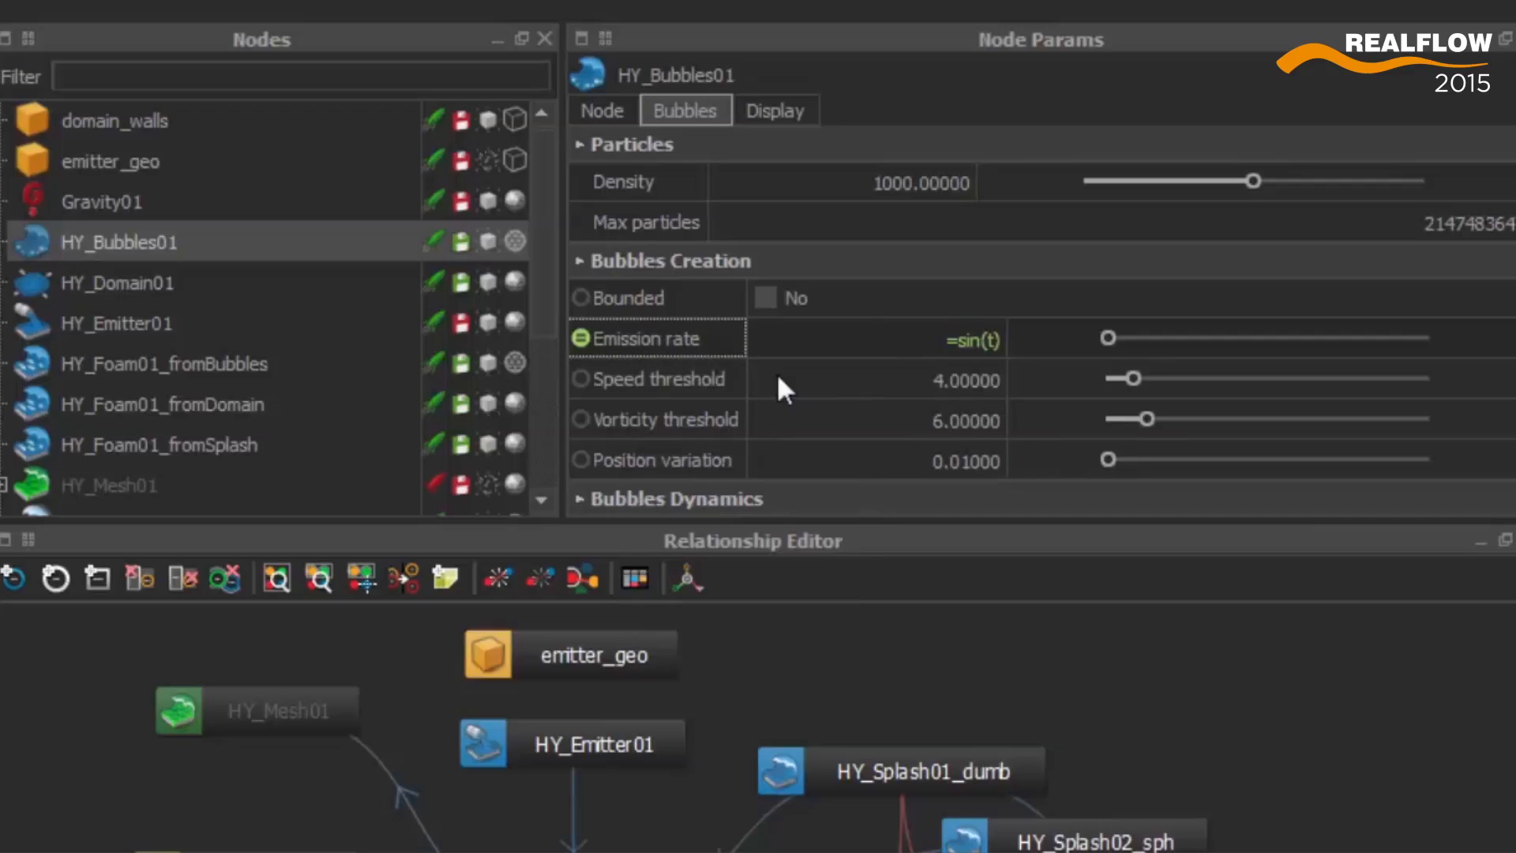
Write the note 'This is a bubbles nod' for HY_Bubbles01.
{"action": "left_click", "coordinate": [609, 159]}
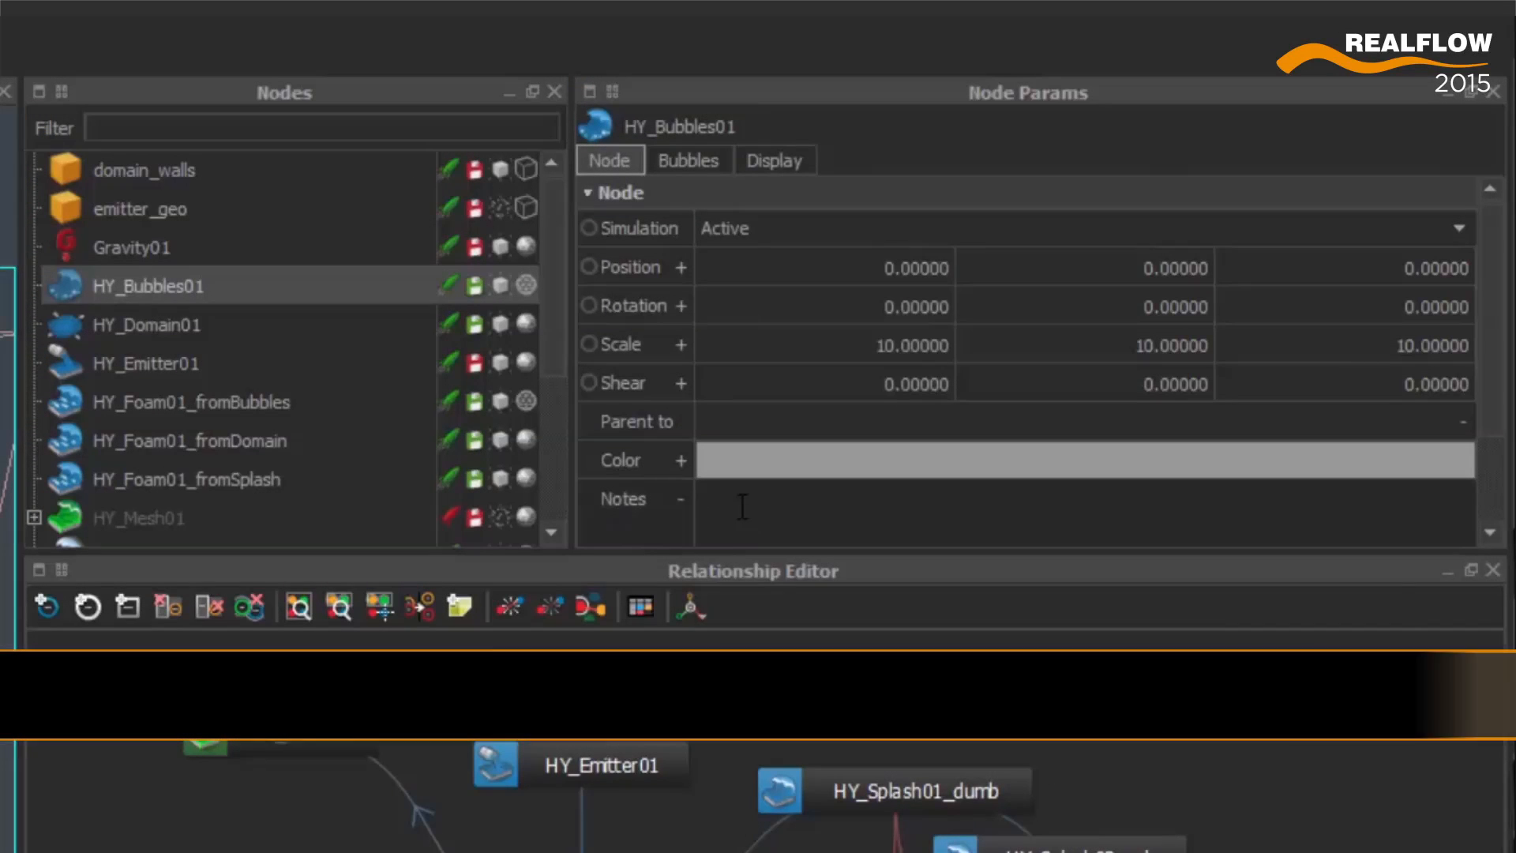
{"action": "type", "text": "This is a bubbles nod"}
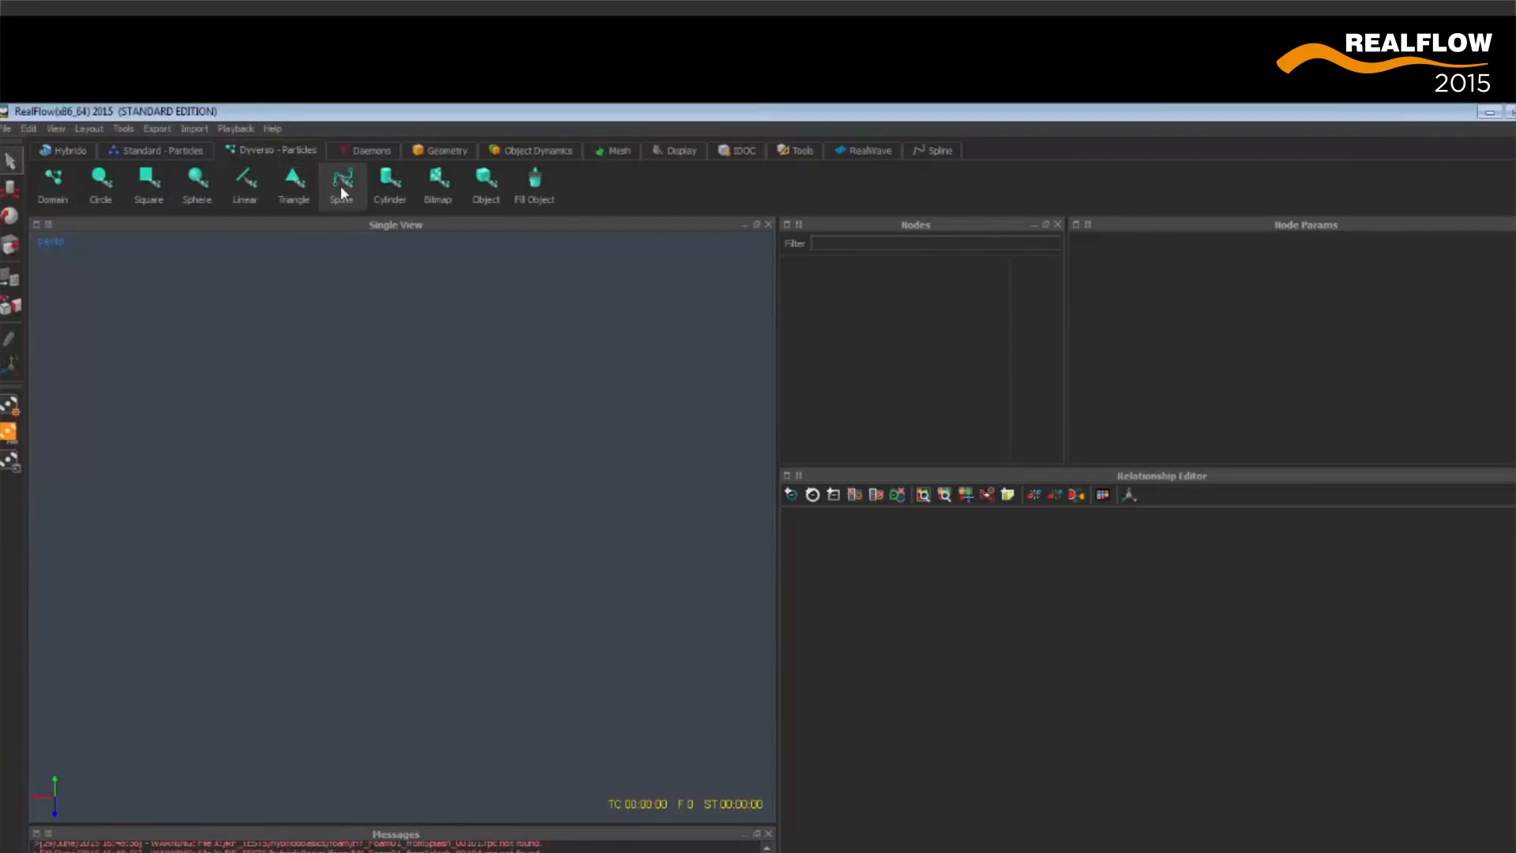
Create the spline emitter DY_Emitter01 from the Dyverso - Particles shelf.
{"action": "left_click", "coordinate": [341, 184]}
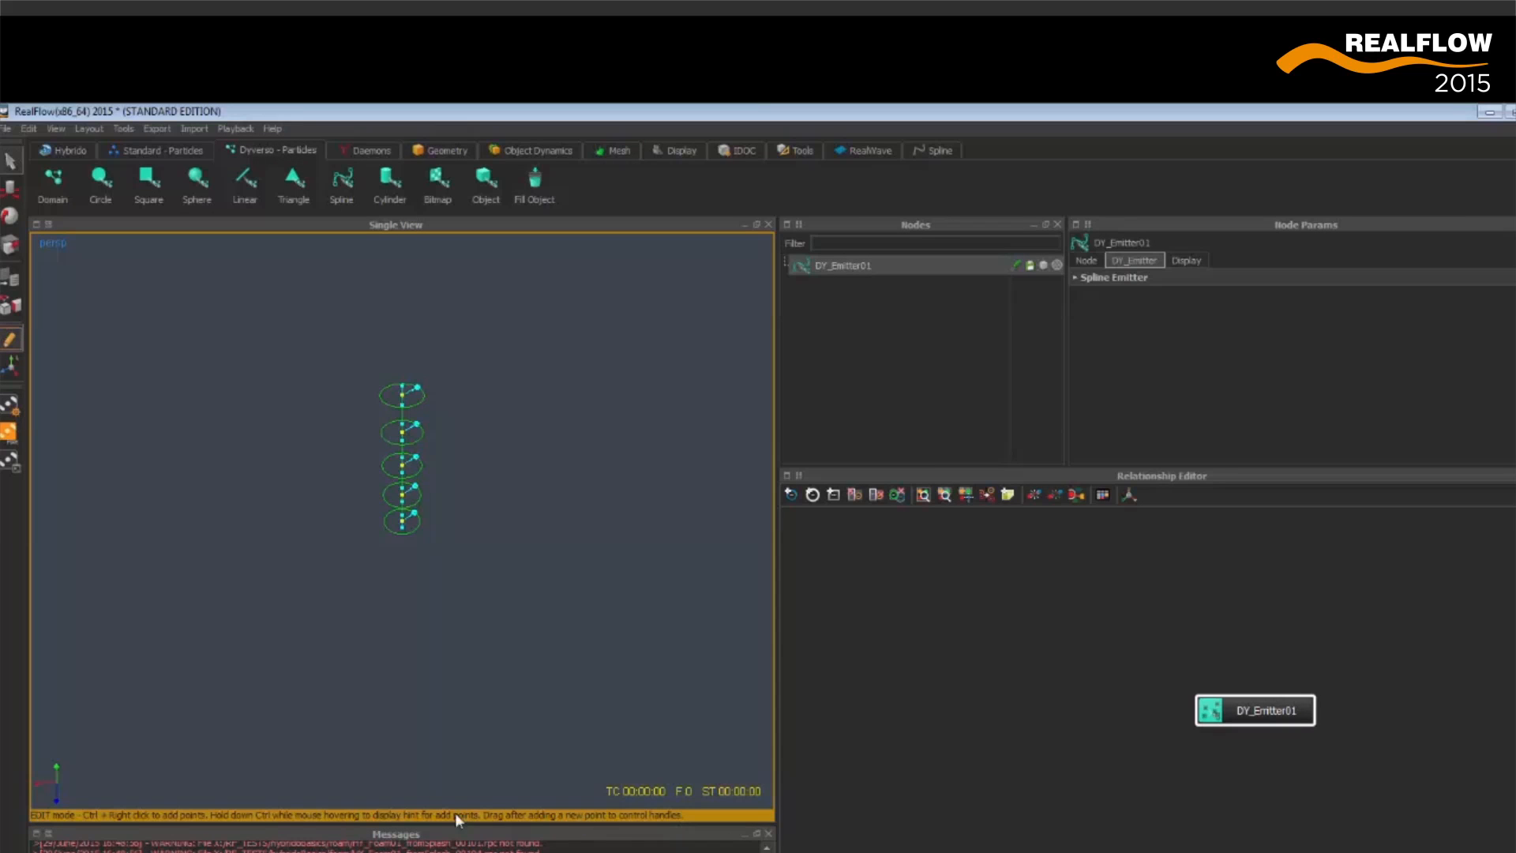
{"action": "mouse_move", "coordinate": [499, 578]}
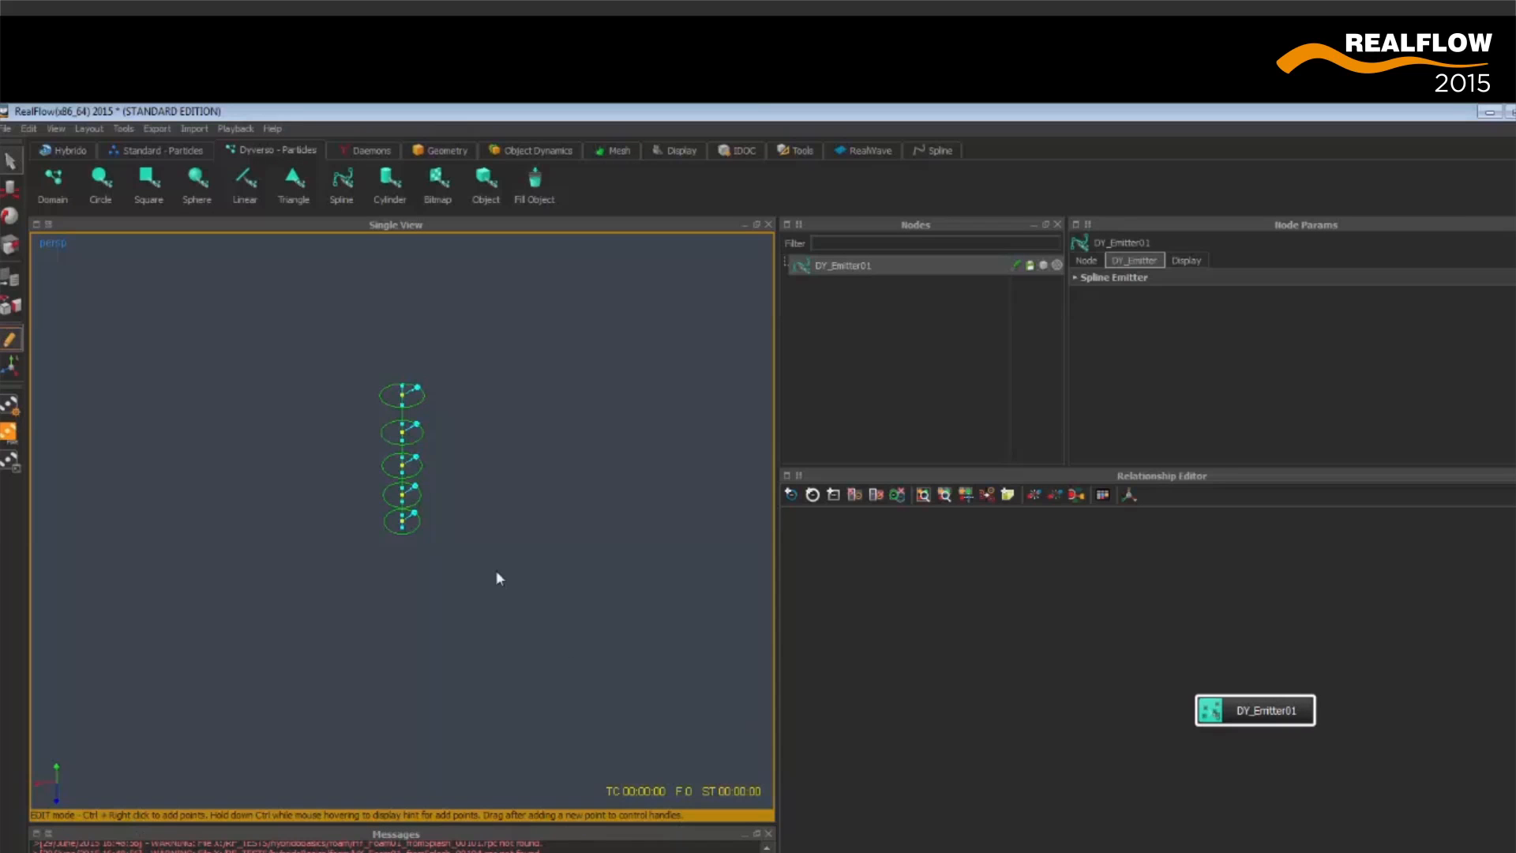